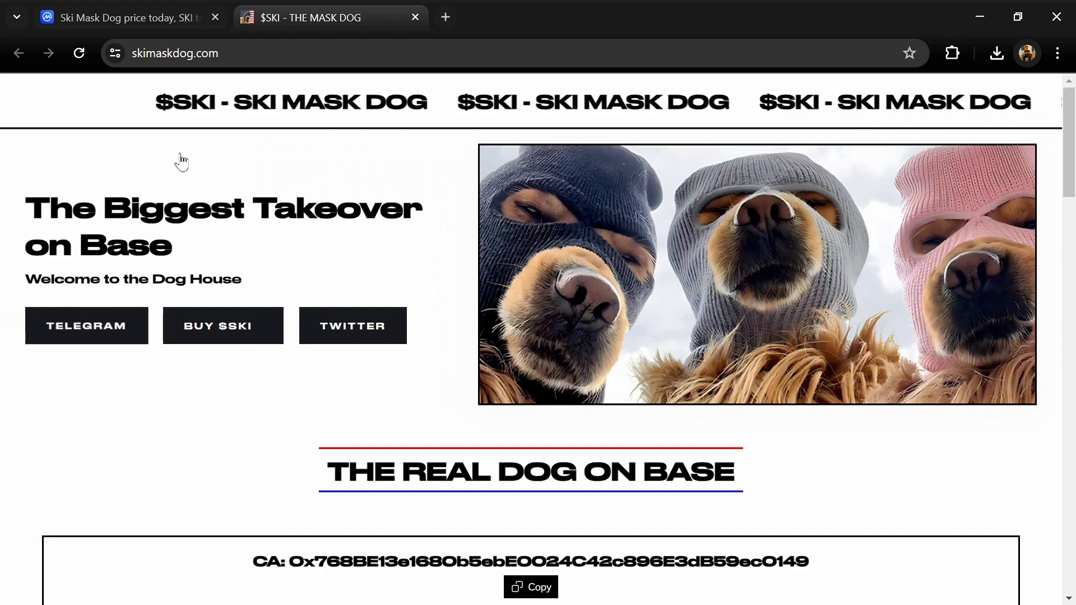
Scroll through the Ski Mask Dog site's stats down to the DEX Screener chart.
scroll(down, 3)
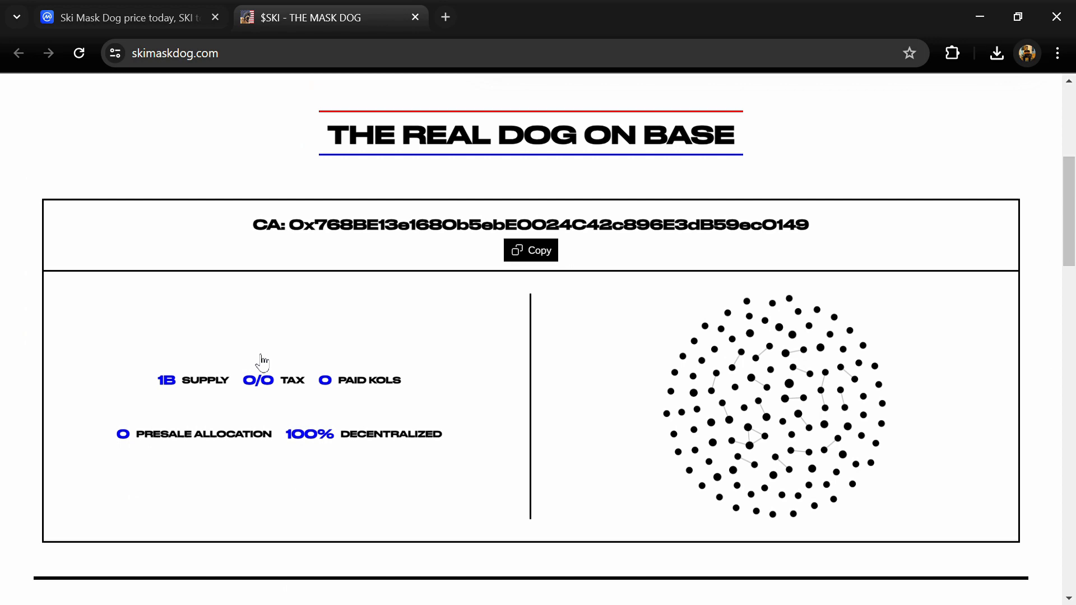
scroll(down, 3)
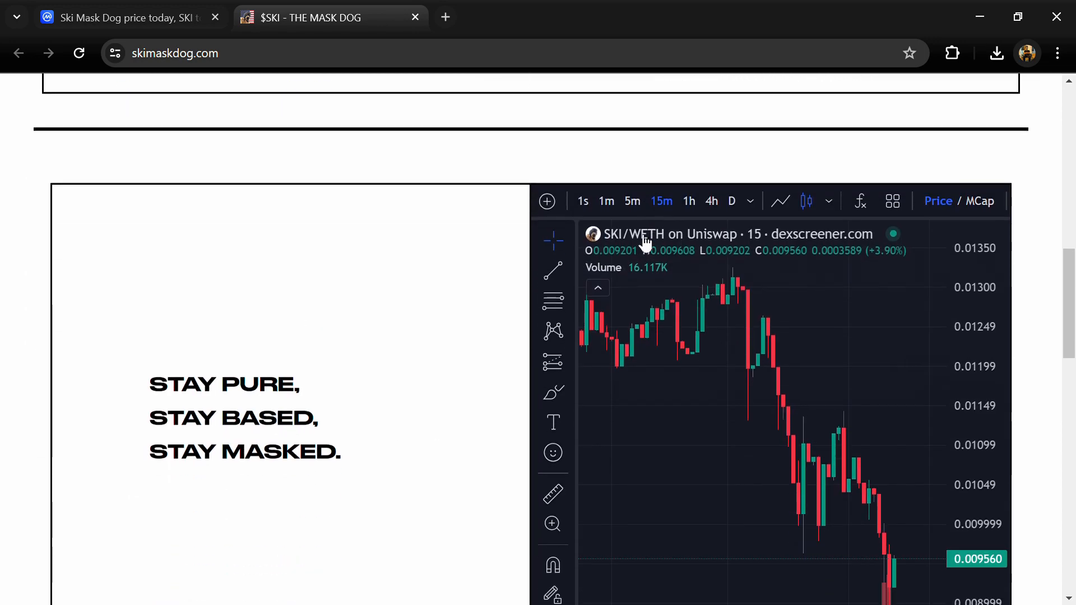
scroll(down, 3)
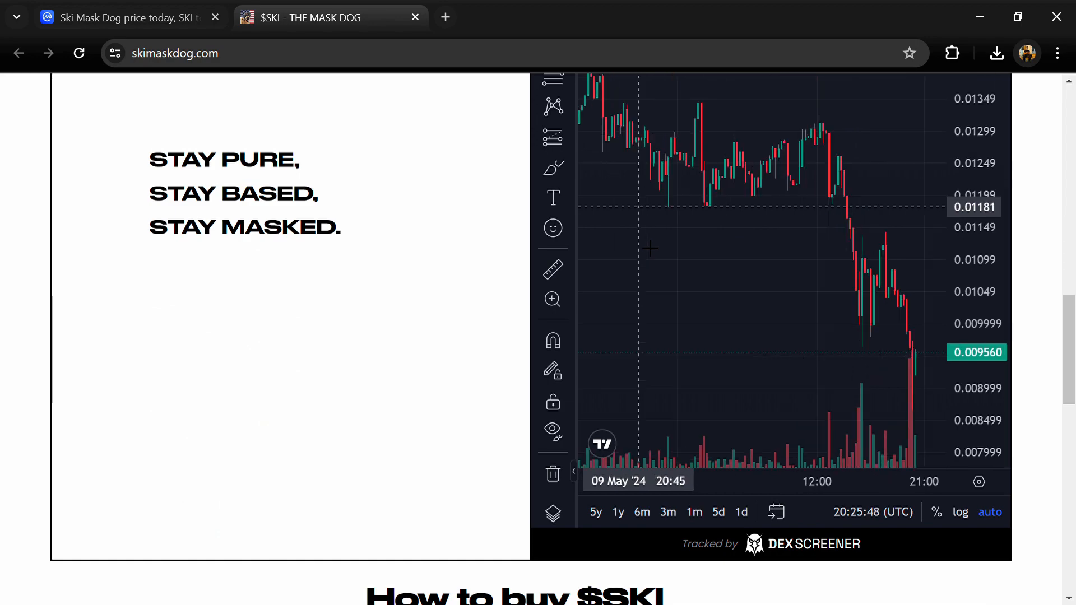
scroll(down, 3)
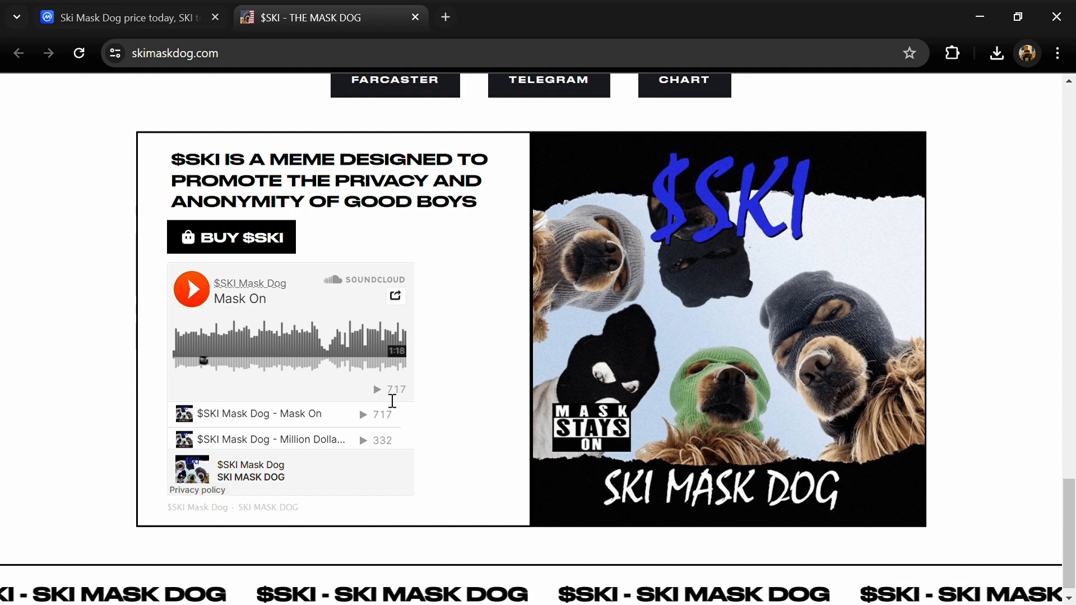
scroll(up, 3)
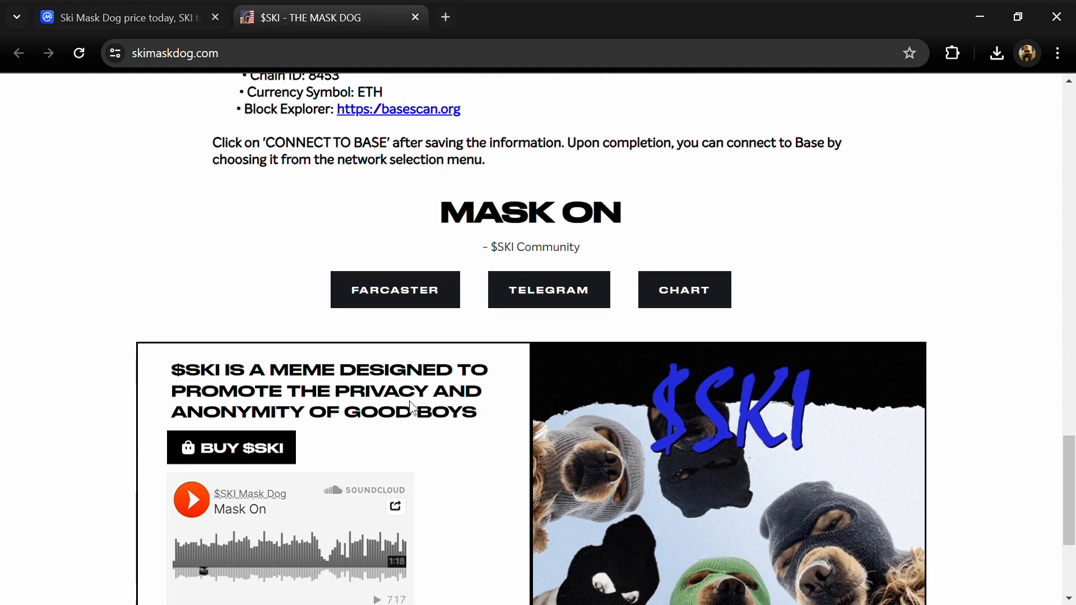
scroll(down, 3)
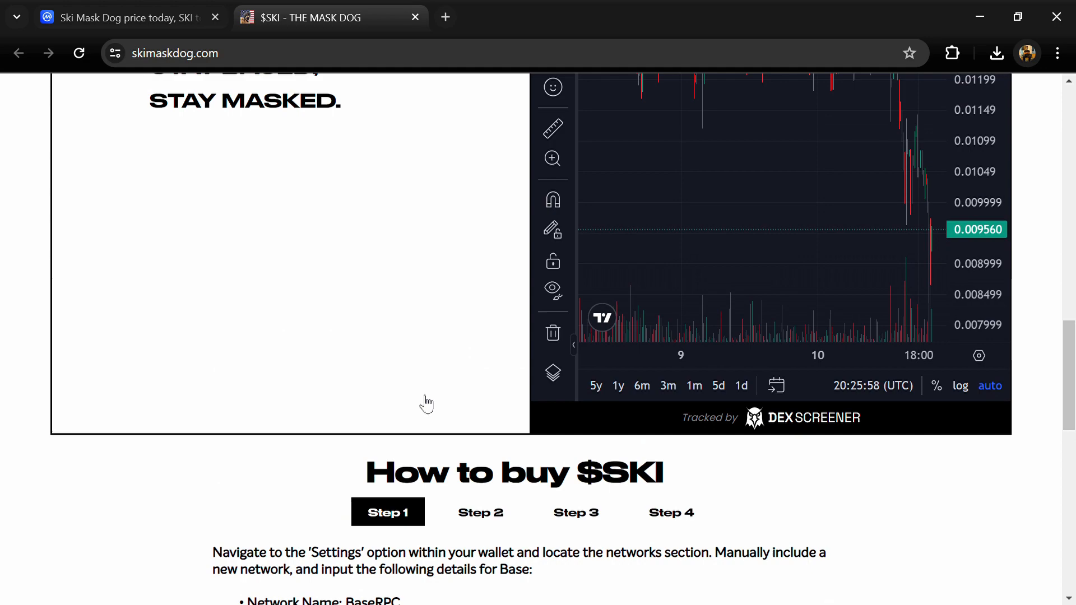
scroll(up, 3)
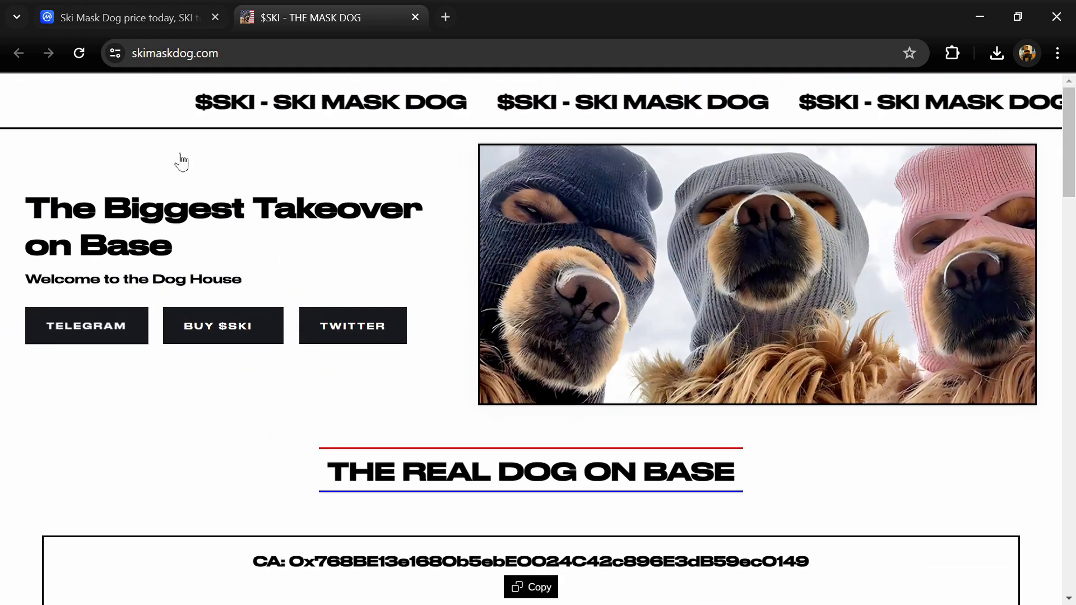
scroll(down, 3)
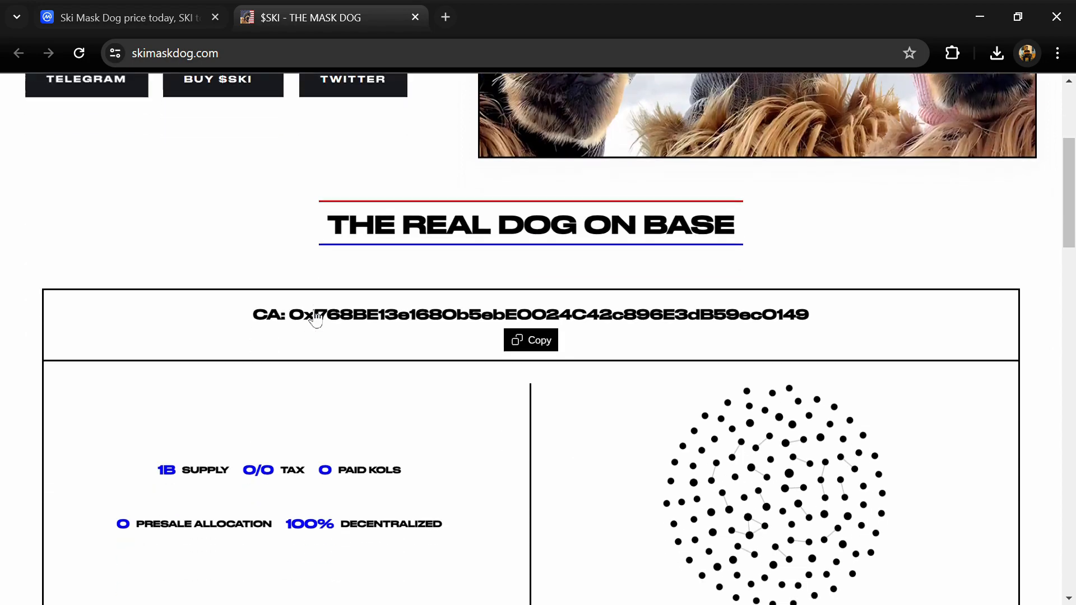
scroll(down, 3)
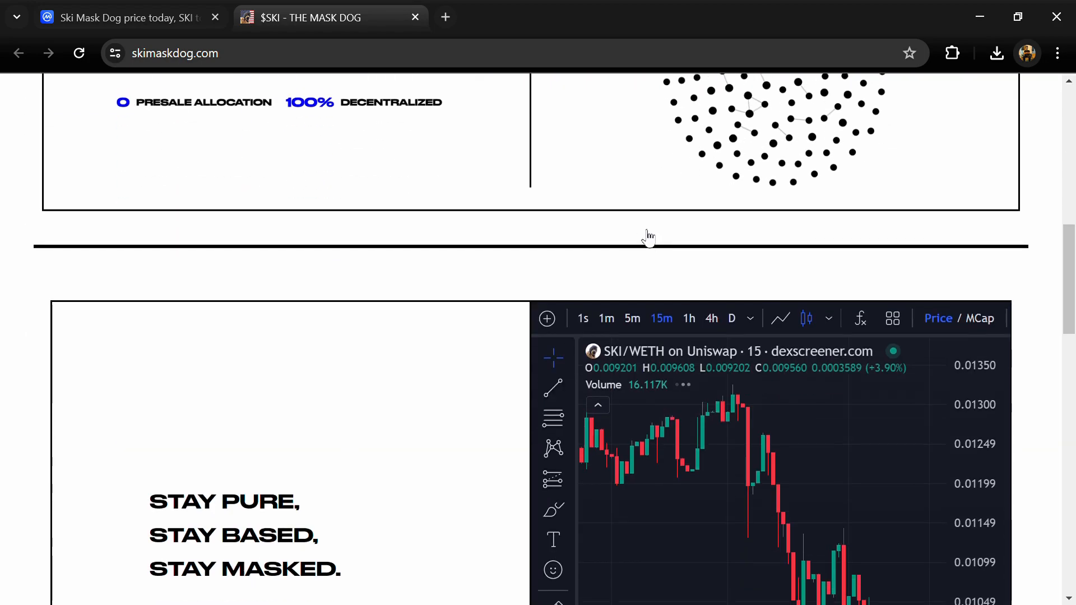
scroll(down, 3)
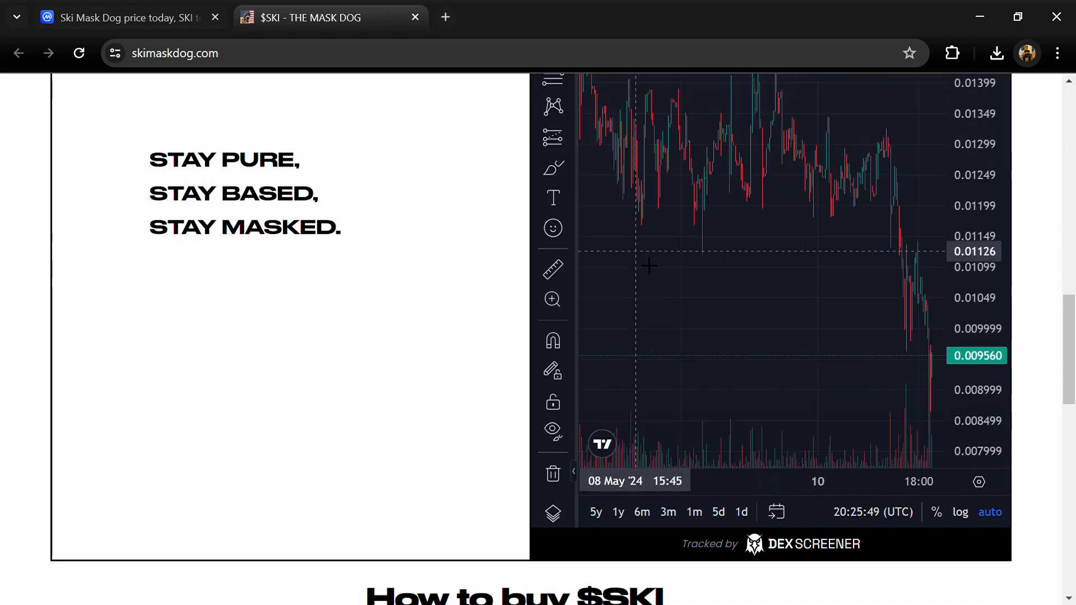
scroll(up, 3)
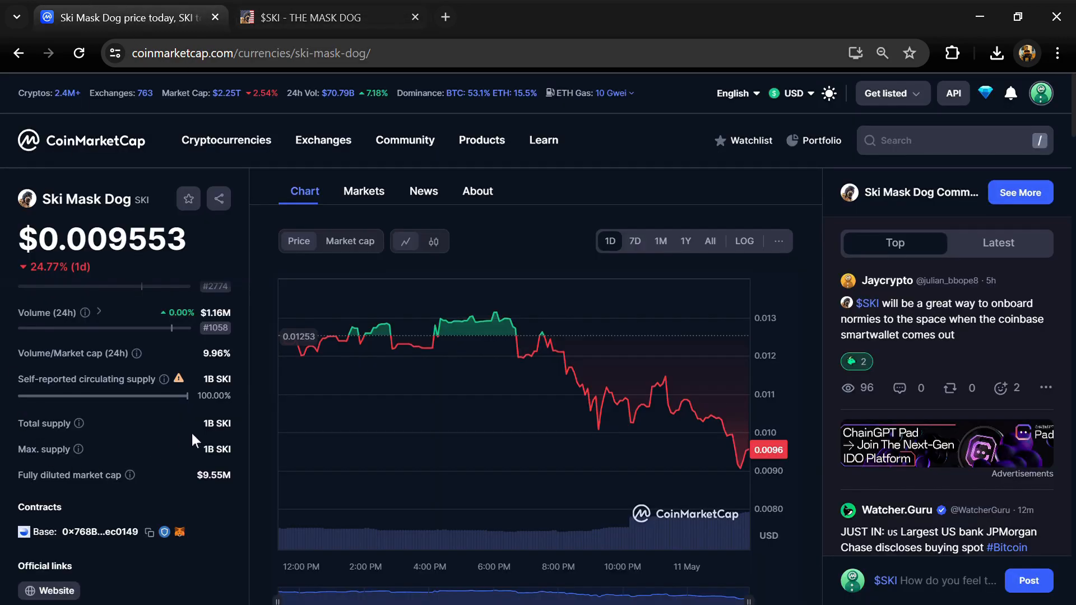
double_click(217, 423)
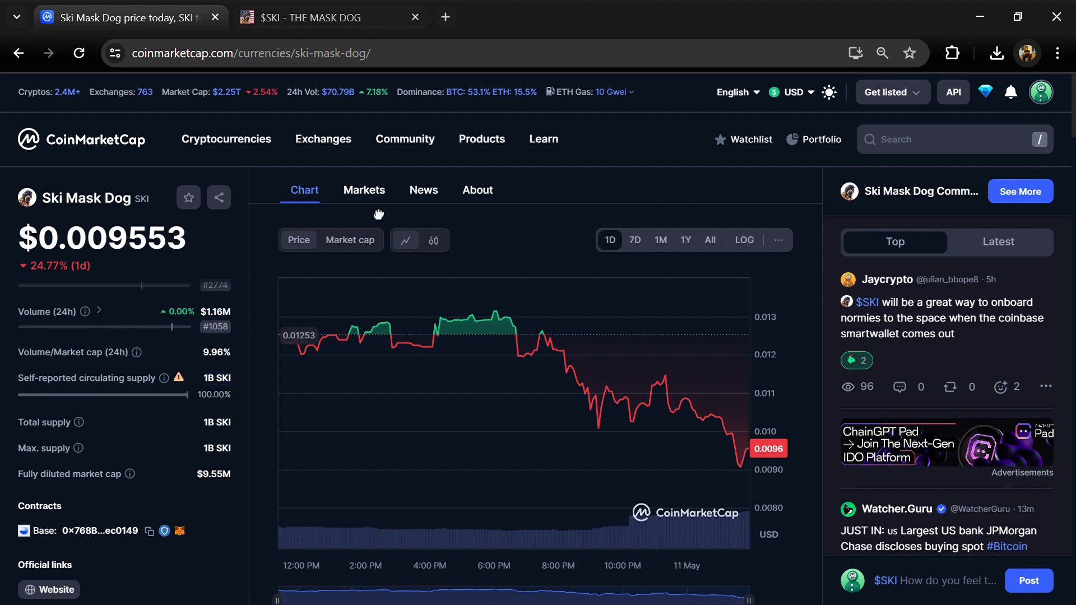
Show the Ski Mask Dog markets list with its eight pairs, filtered via the All pairs dropdown.
click(364, 190)
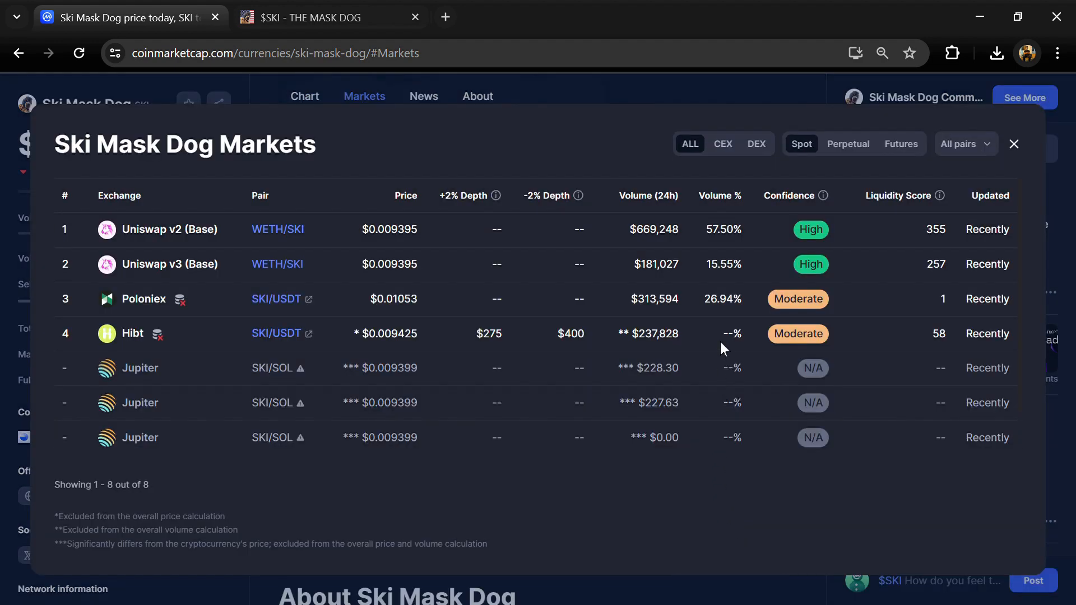
mouse_move(720, 362)
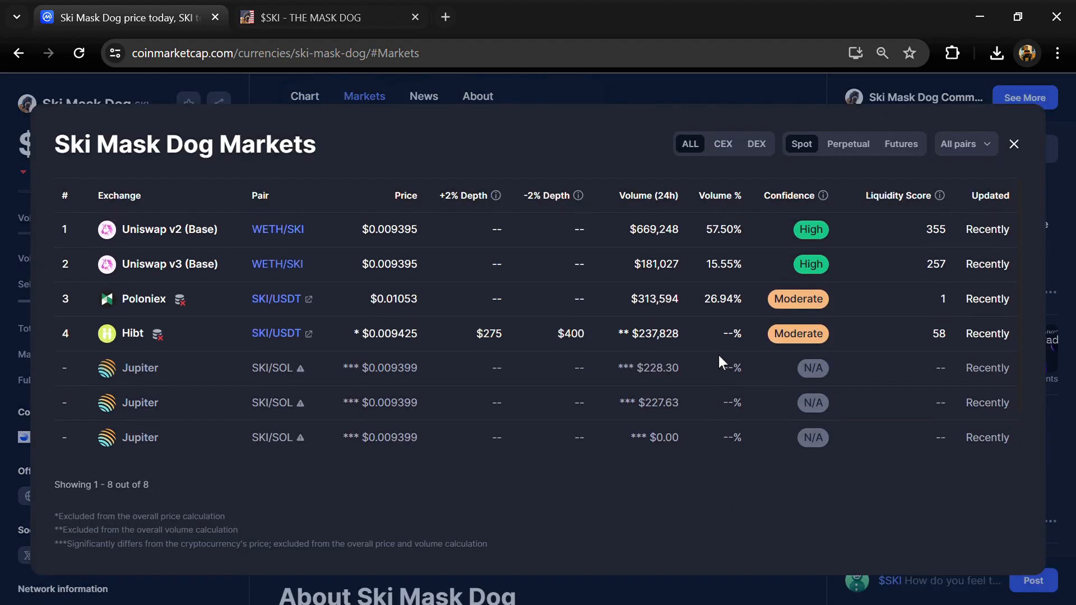
click(965, 144)
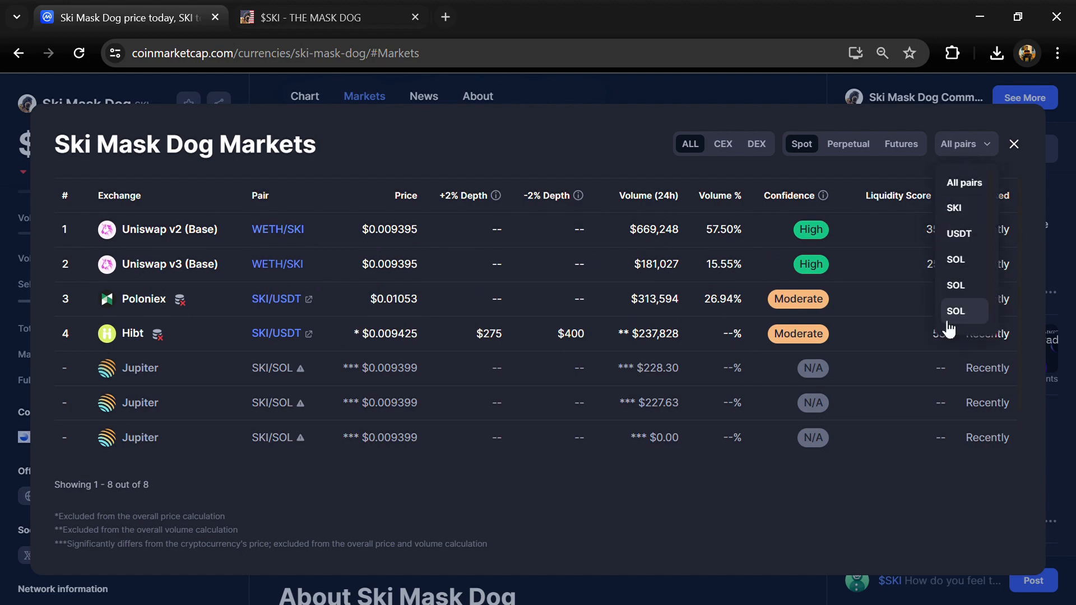
click(1013, 144)
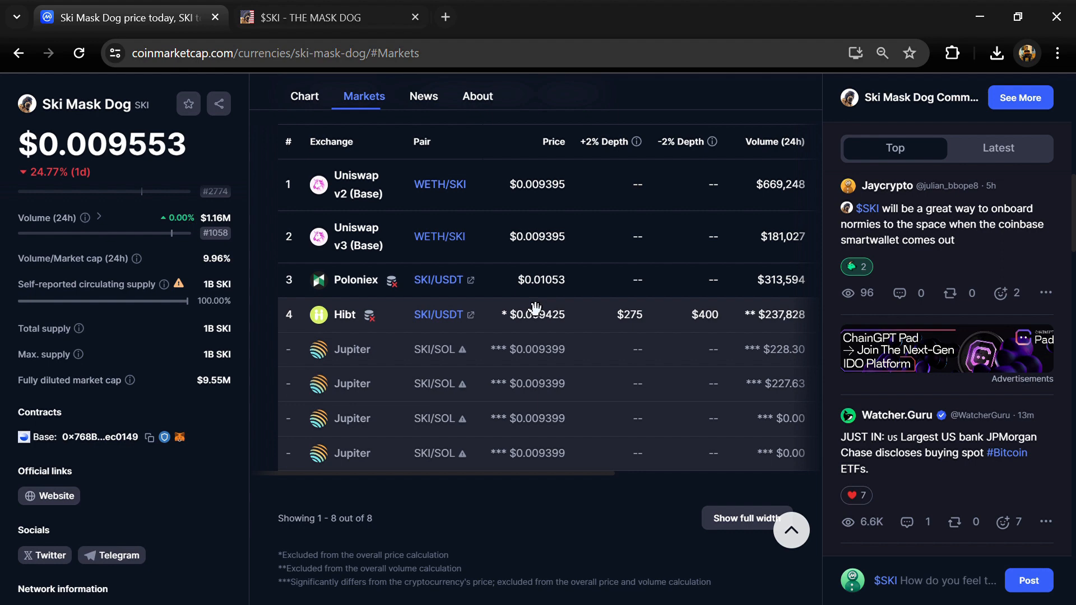
mouse_move(309, 341)
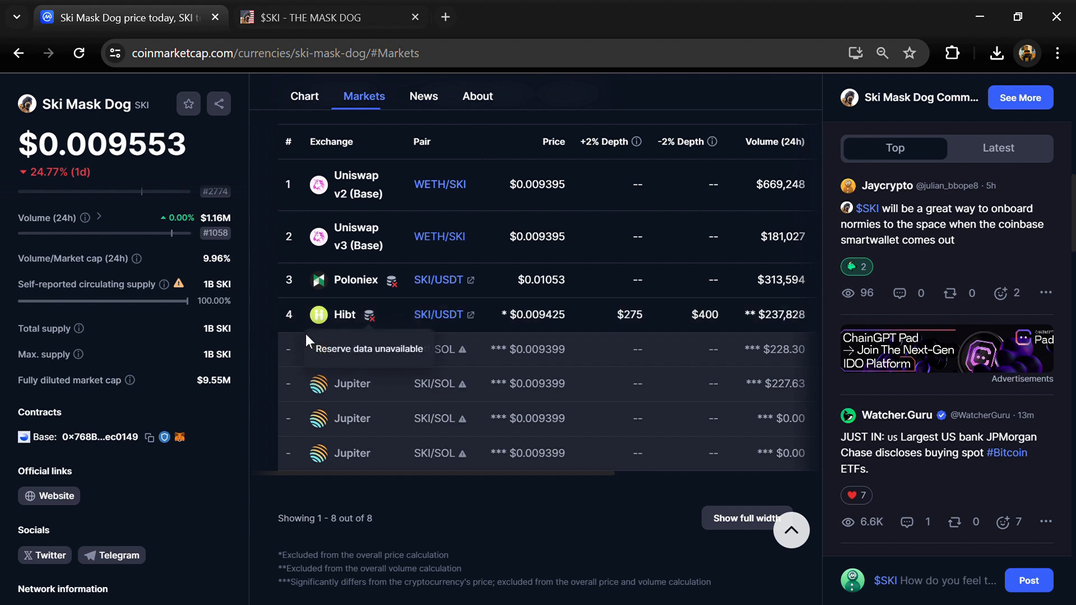